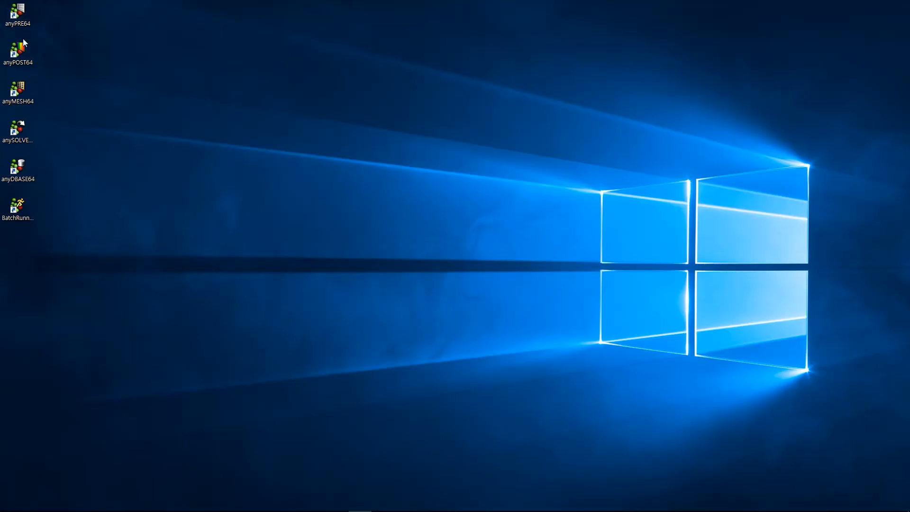
mouse_move(448, 253)
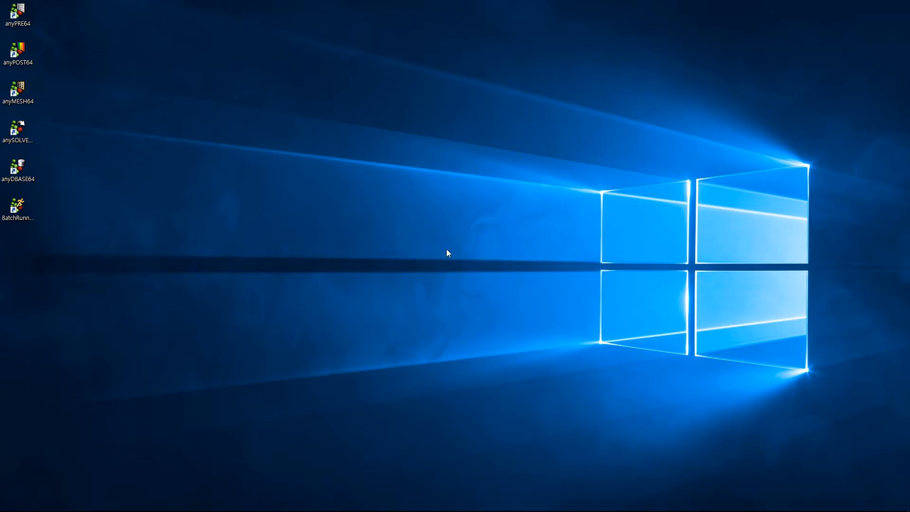
Launch anyPOST64 from its Windows desktop icon
double_click(18, 54)
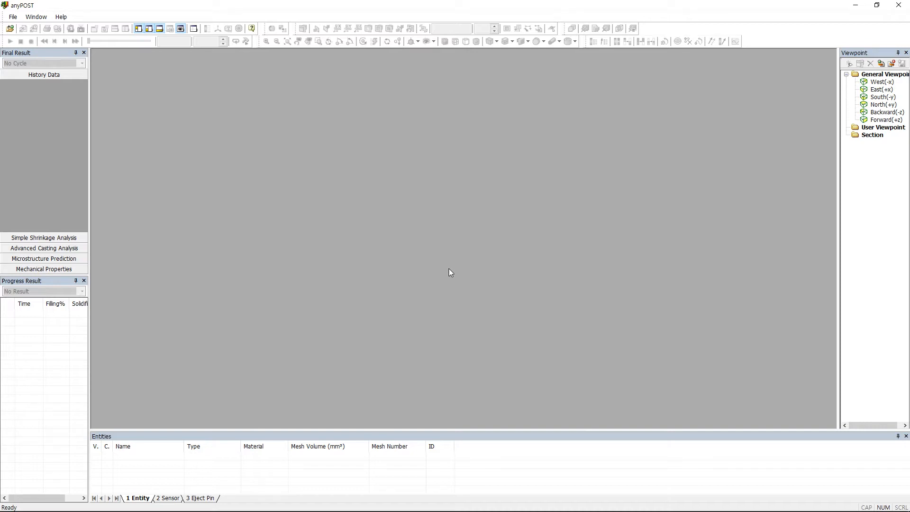
Open HPDC_sleeve.rltx and build the RealShape for all five parts
left_click(13, 16)
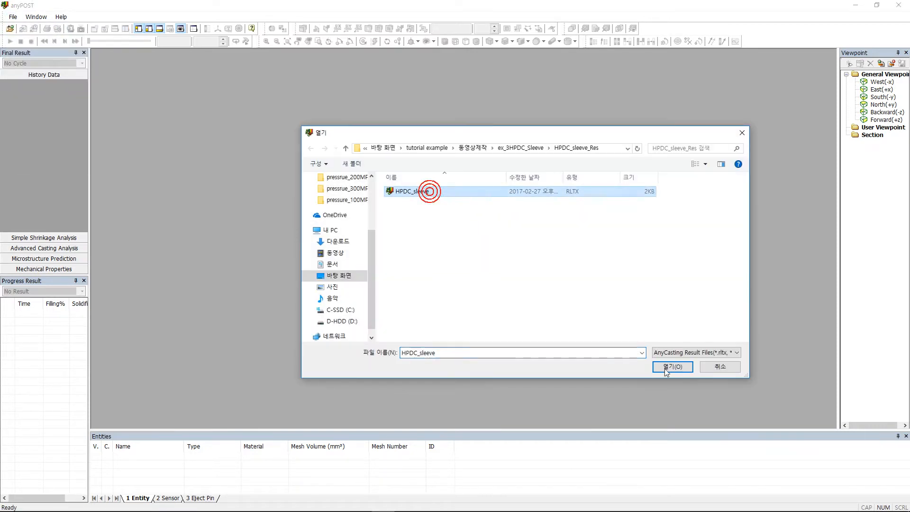
left_click(672, 366)
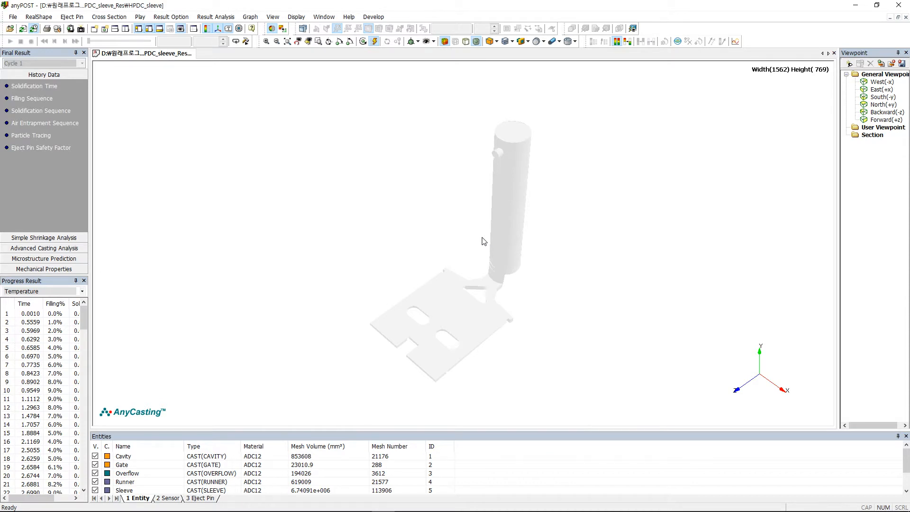
mouse_move(310, 65)
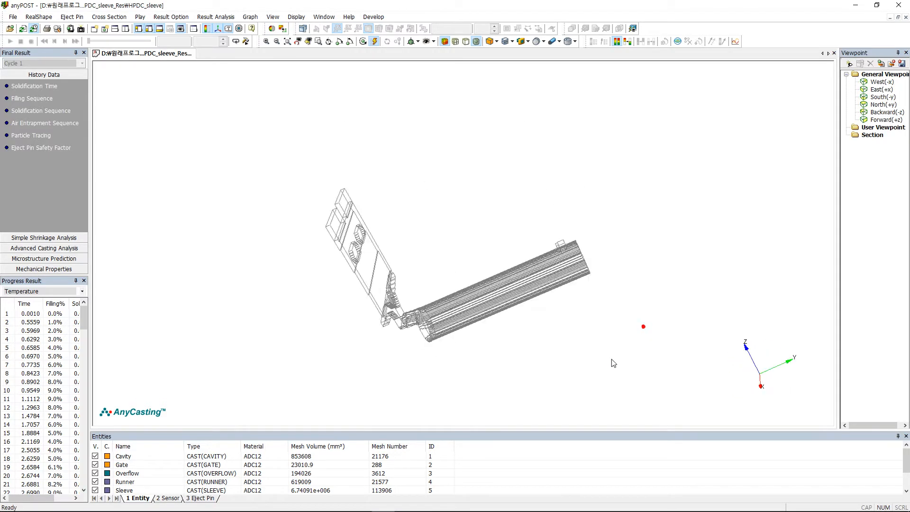
left_click(278, 28)
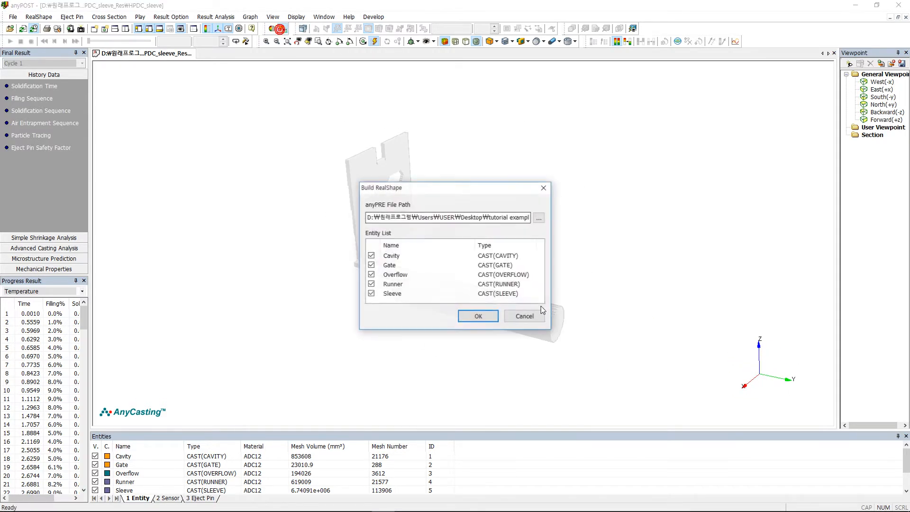
left_click(478, 316)
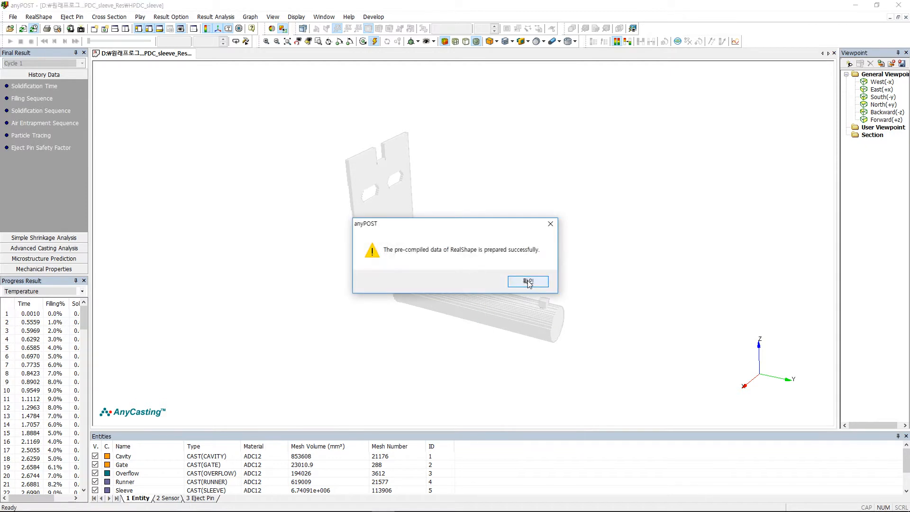
left_click(528, 281)
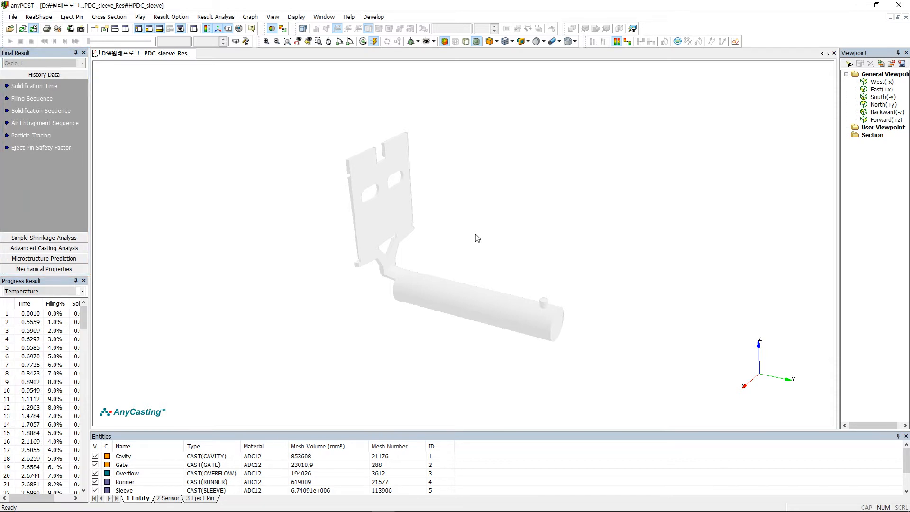
mouse_move(458, 231)
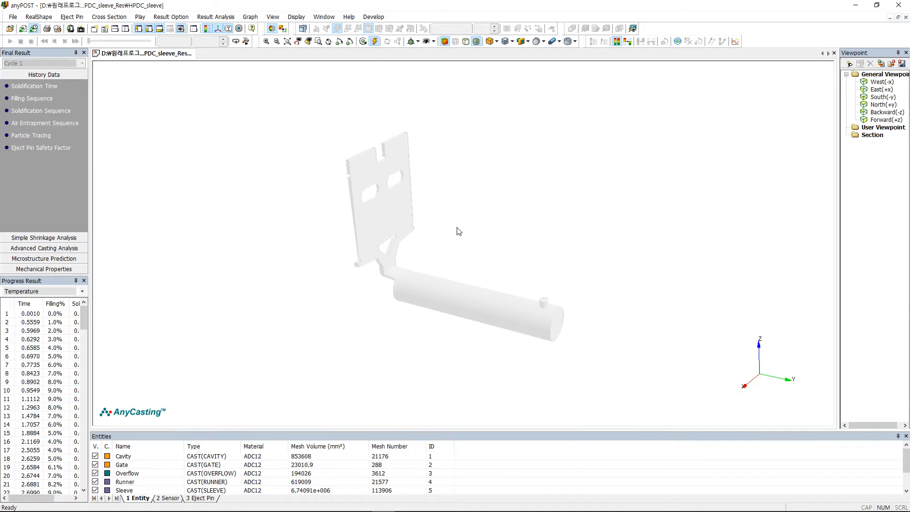
Play the filling sequence as a 50-step animation, then show solidification time (33.4108 s max)
left_click(32, 98)
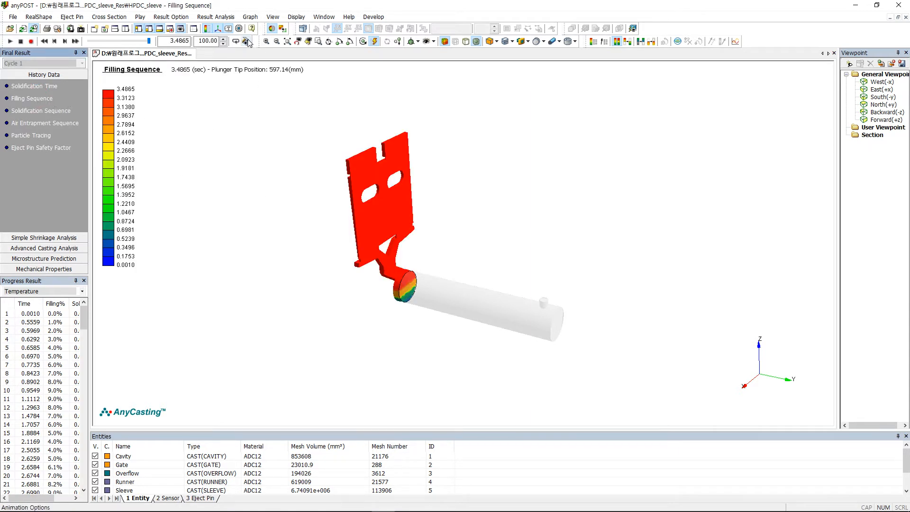
left_click(246, 41)
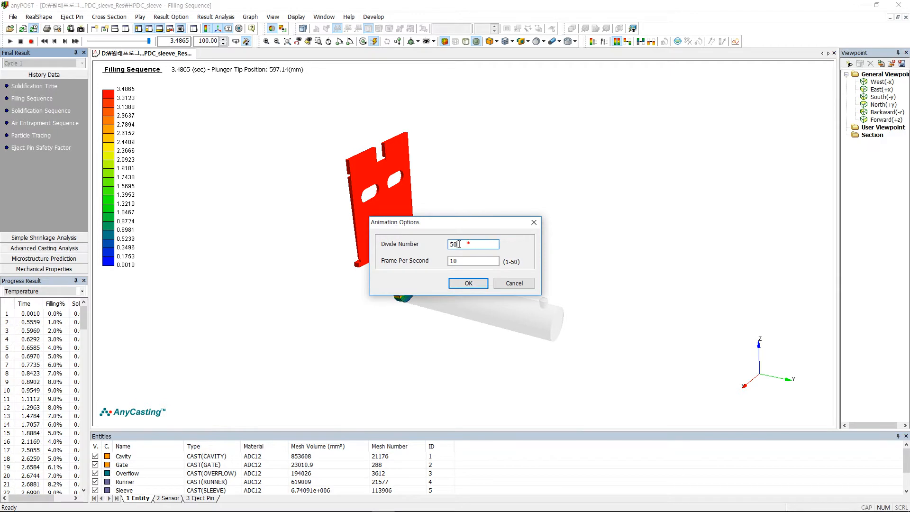
left_click(468, 284)
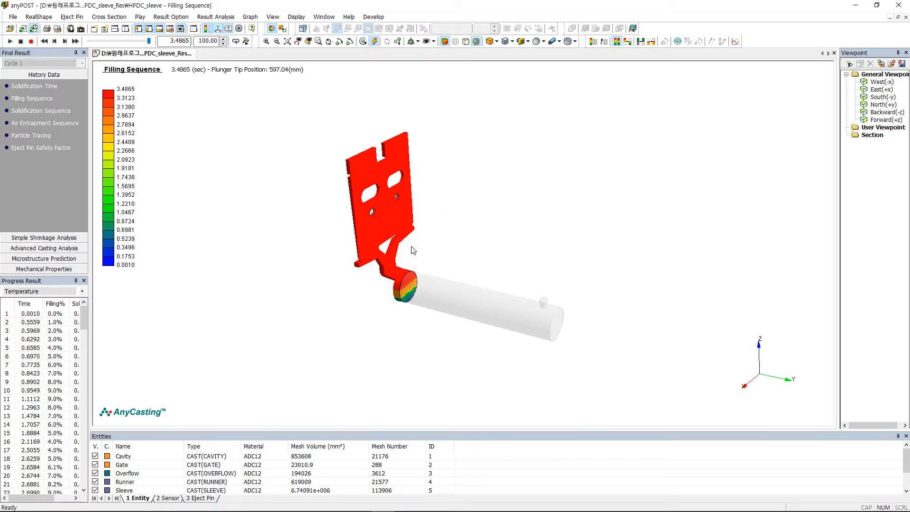
left_click(9, 41)
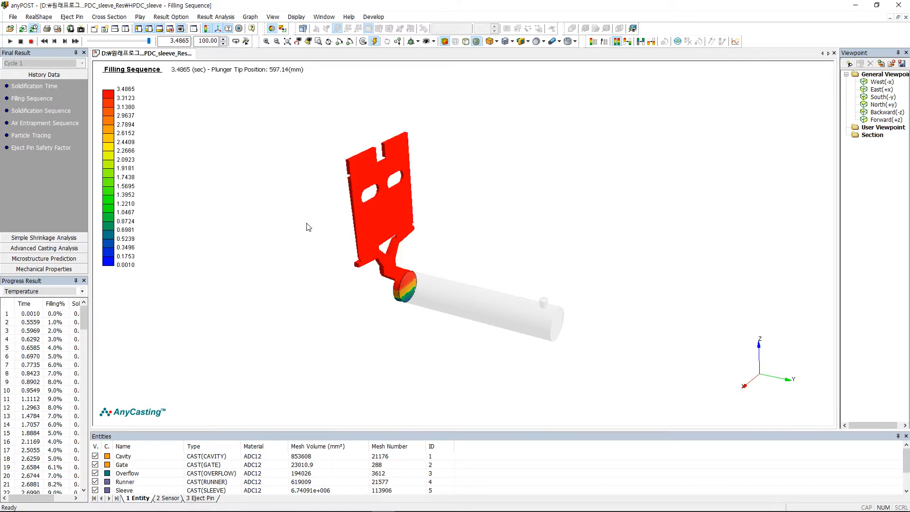
left_click(34, 85)
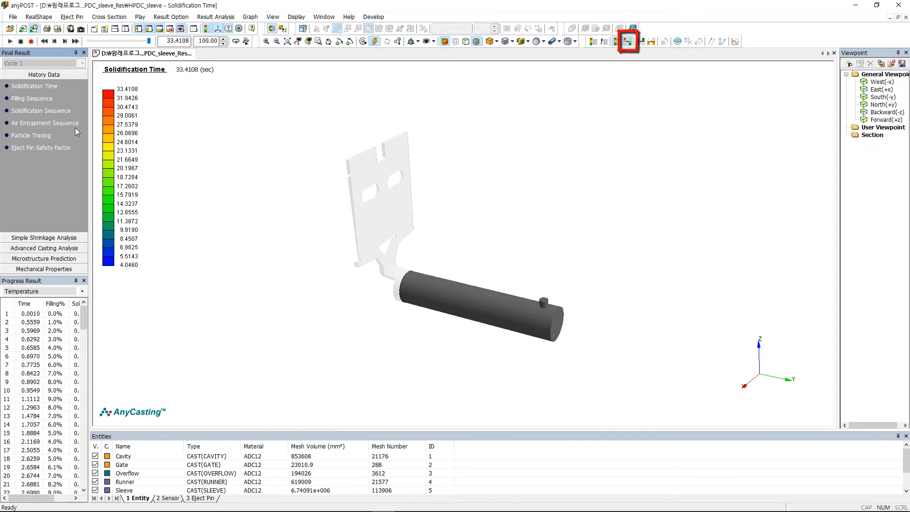
Play the solidification sequence to 33.4108 s and expand Advanced Casting Analysis
left_click(42, 111)
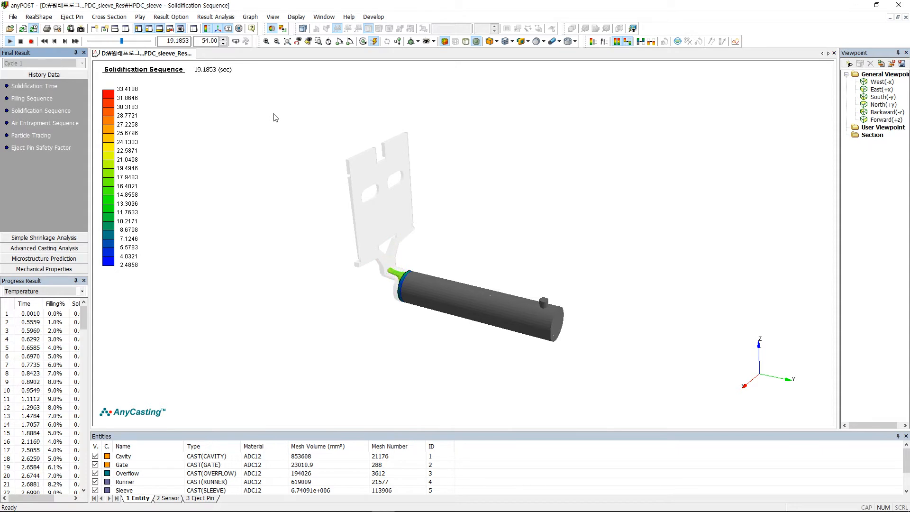
left_click(76, 41)
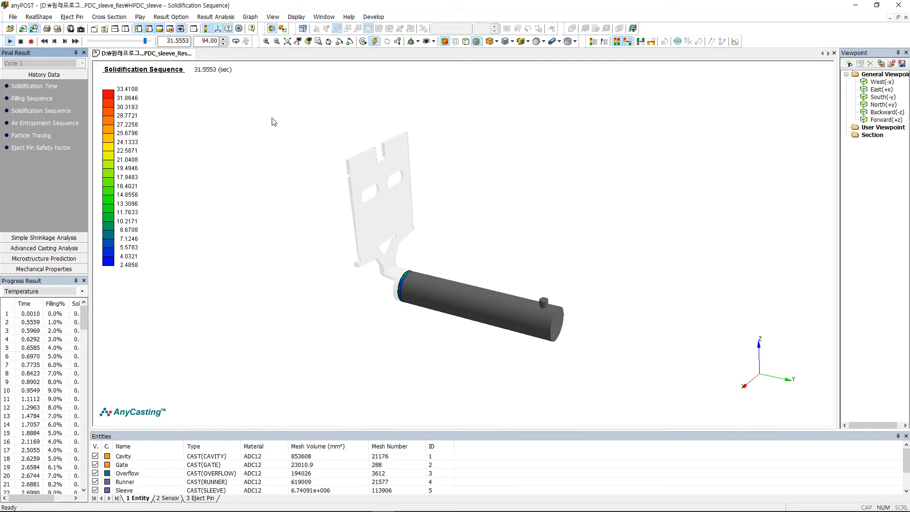
left_click(9, 41)
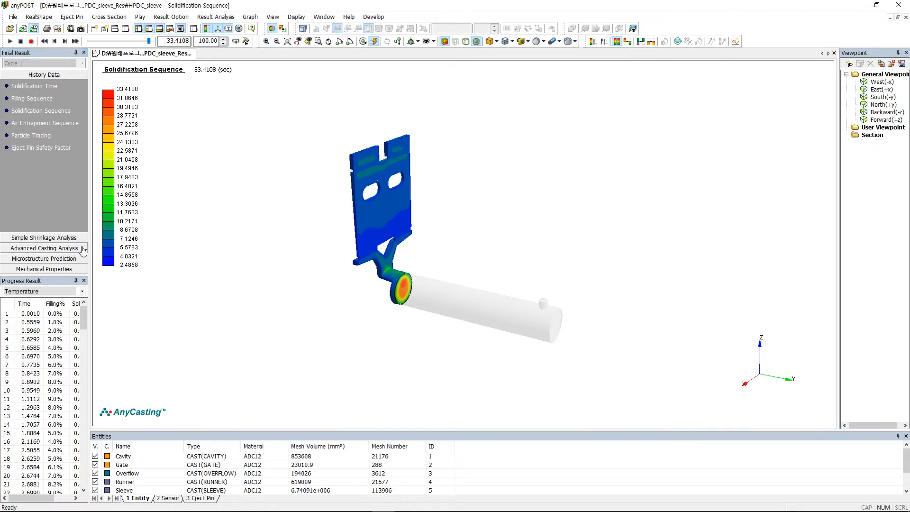
left_click(43, 248)
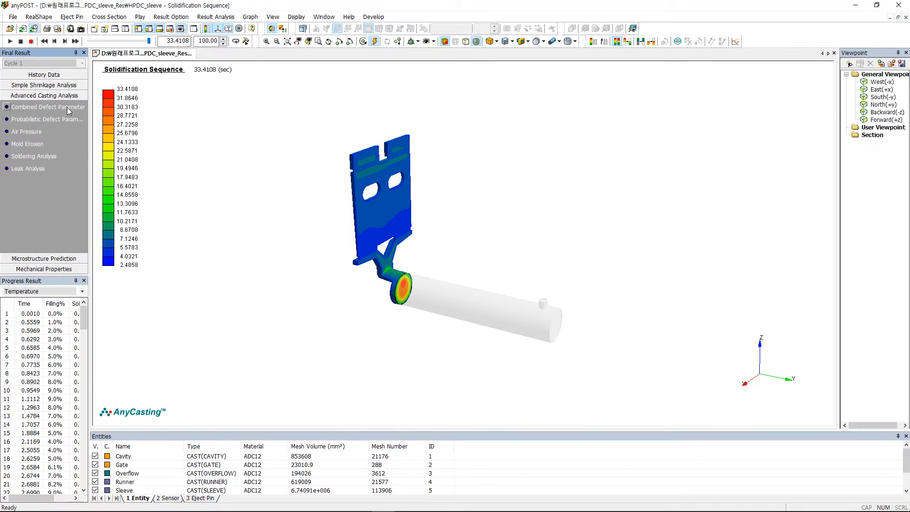
Show the Retained Melt Surface Area defect result and sweep the section plane through the casting
left_click(46, 119)
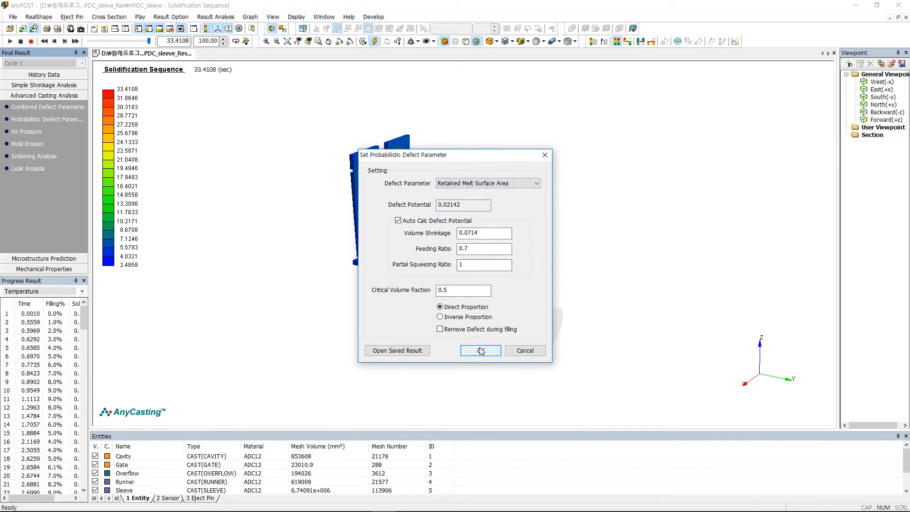
left_click(480, 350)
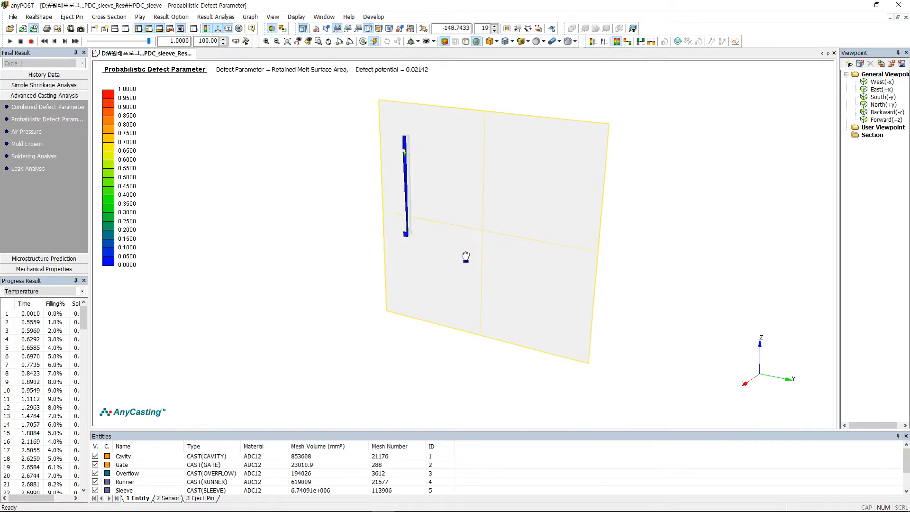
left_click_drag(465, 256, 448, 275)
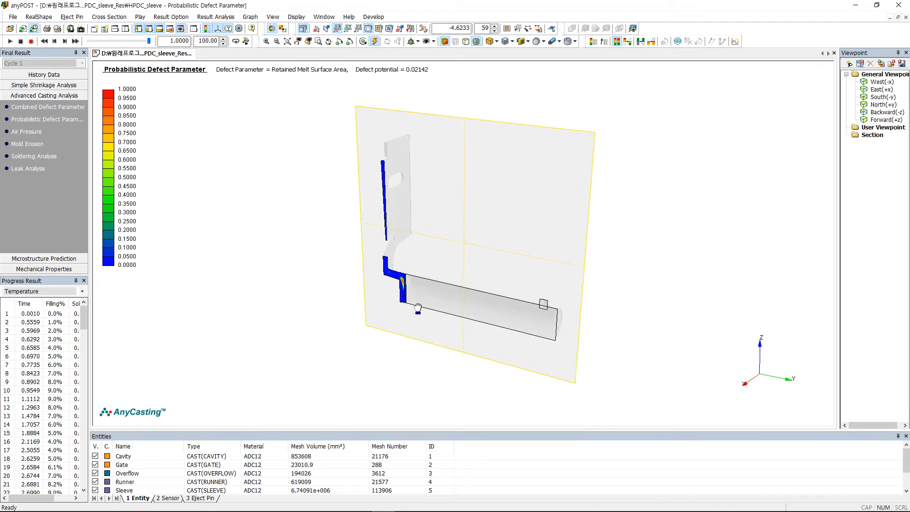
left_click_drag(417, 307, 387, 340)
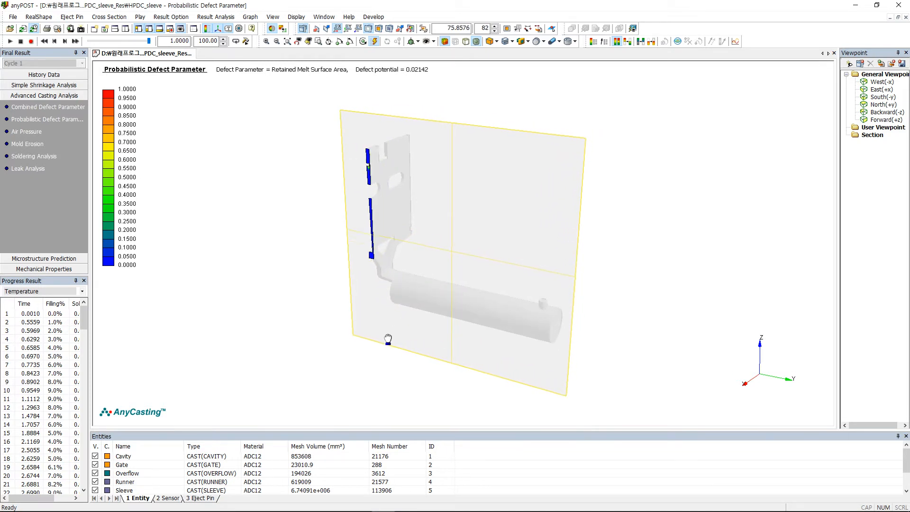
left_click_drag(387, 339, 312, 376)
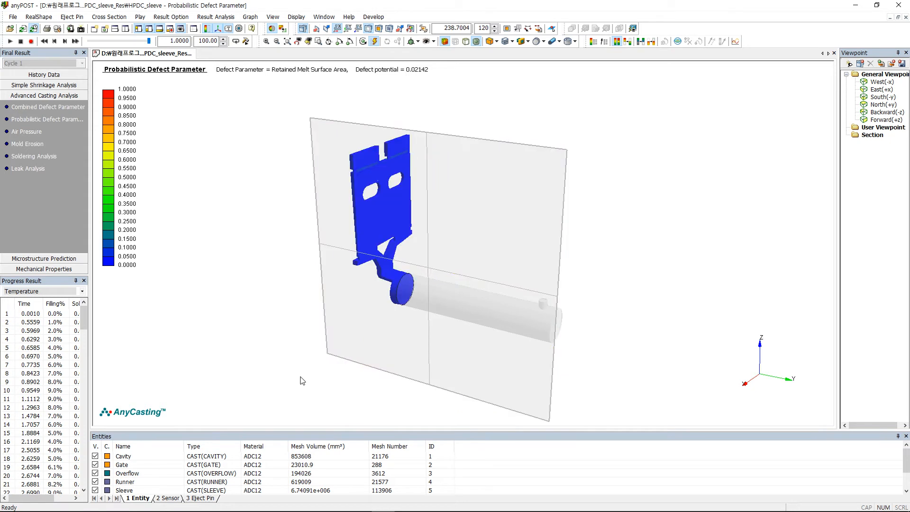
mouse_move(153, 132)
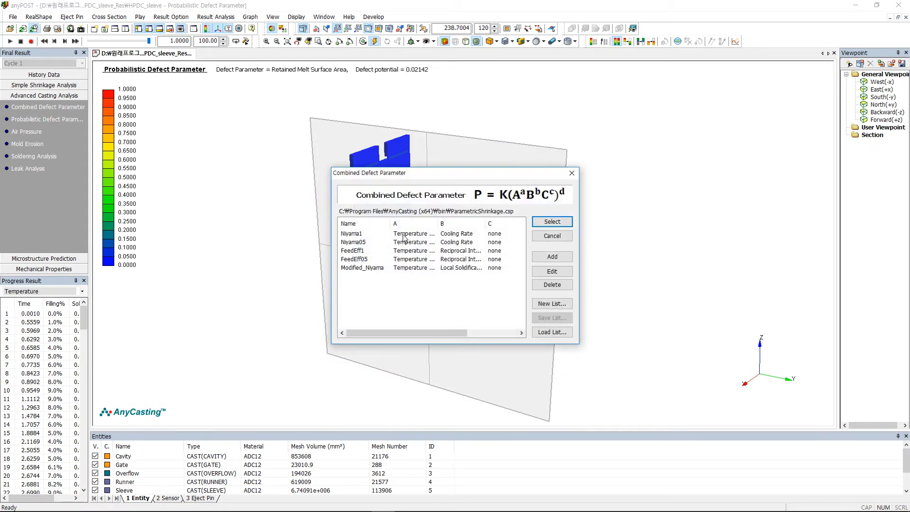
Choose the Niyama1 combined defect criterion and rotate to view the whole casting
left_click(551, 222)
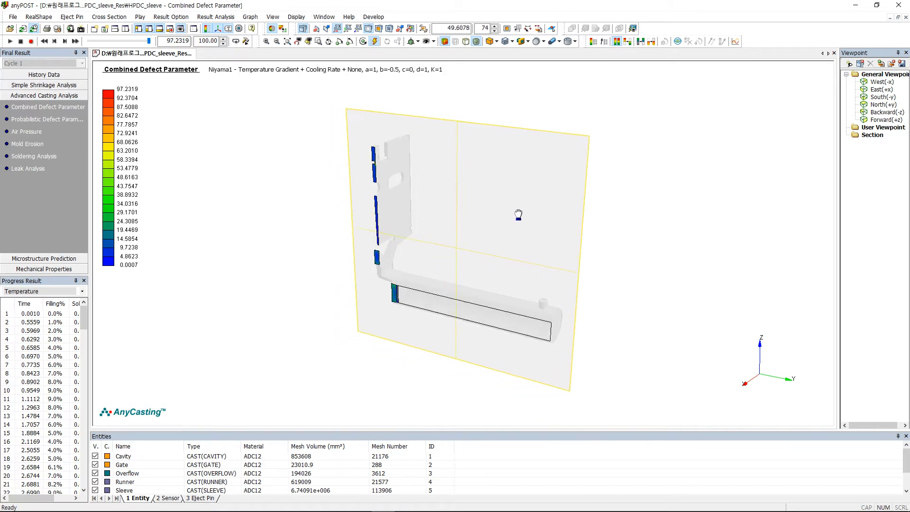
left_click_drag(518, 214, 556, 169)
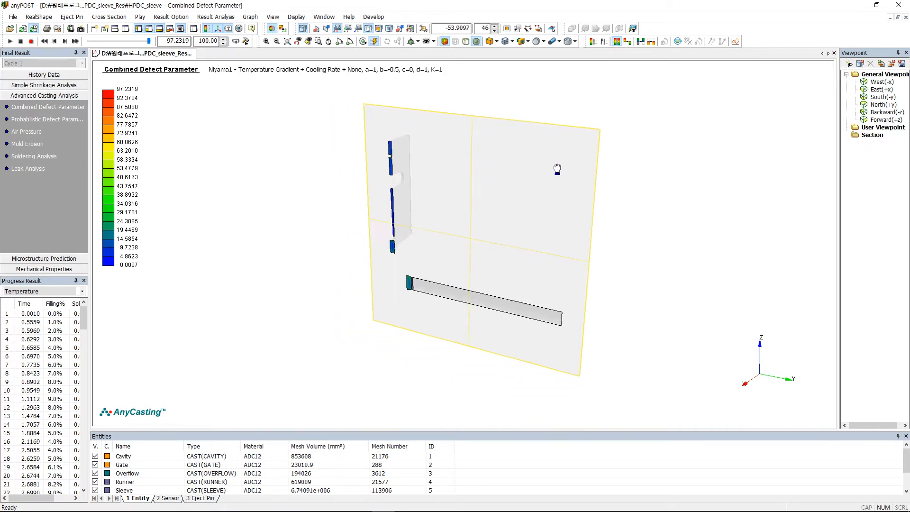
left_click_drag(558, 168, 607, 134)
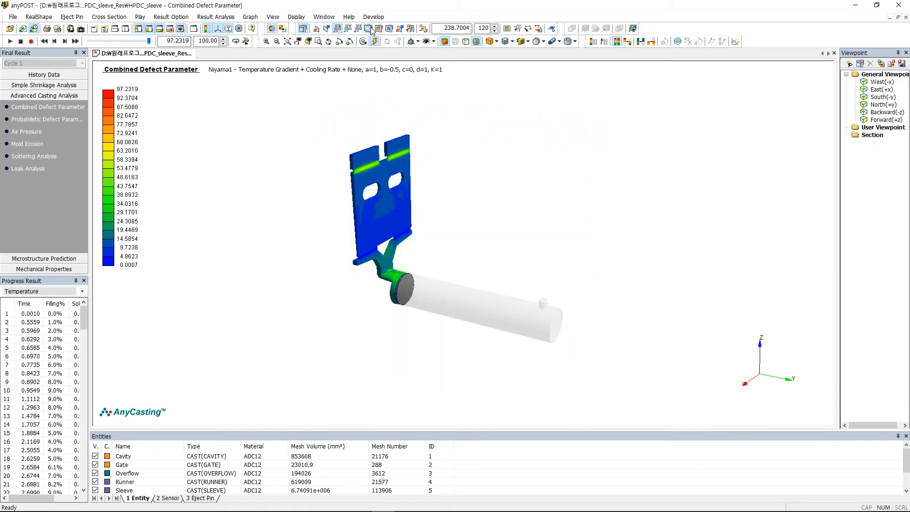
mouse_move(364, 41)
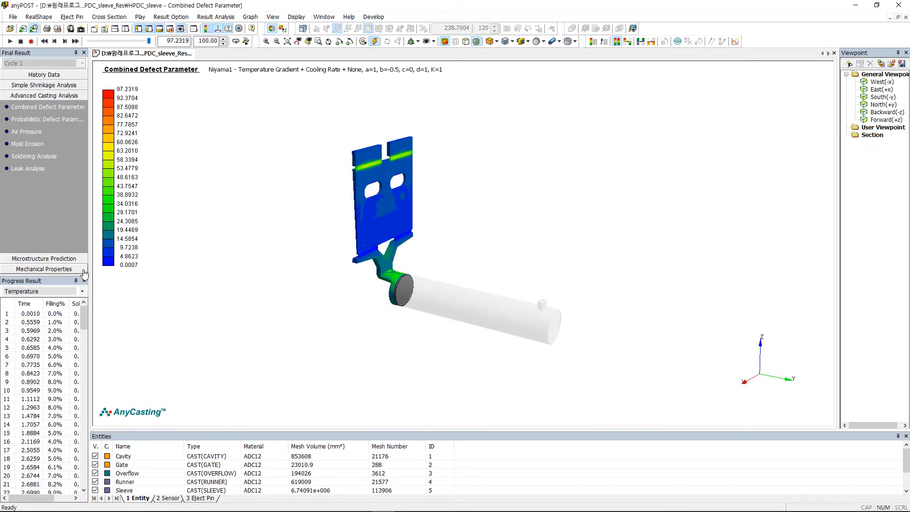
Show the Air Pressure result, ranging up to 101325000 dyne/cm²
left_click(26, 131)
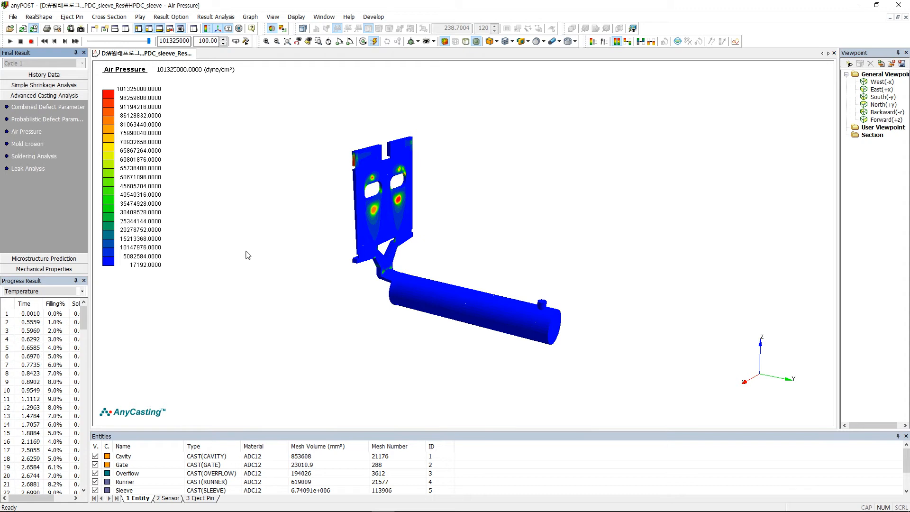
mouse_move(40, 149)
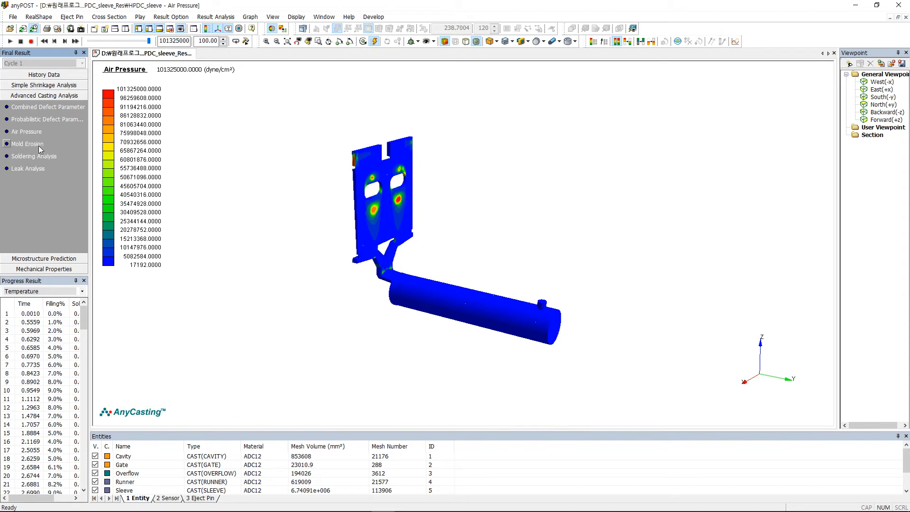
Show the Mold Erosion result on a 0–1 scale and list the progress result types
left_click(27, 144)
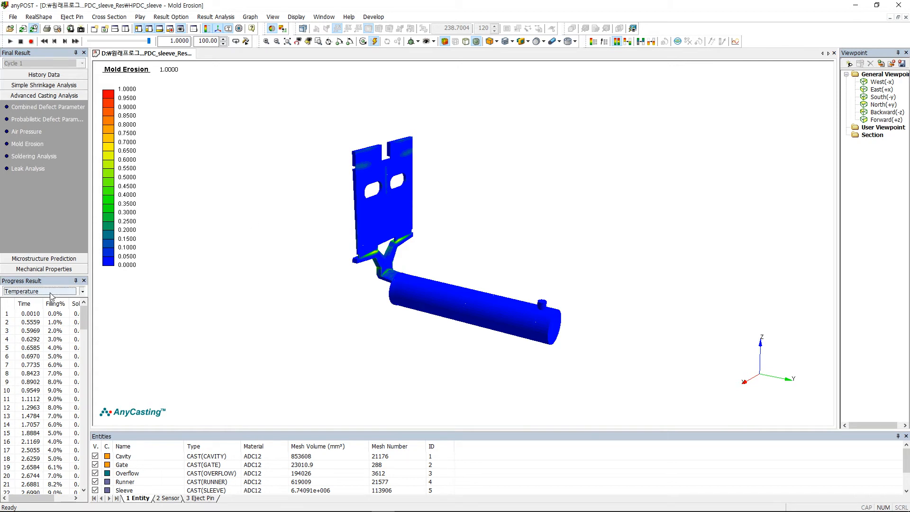
left_click(82, 291)
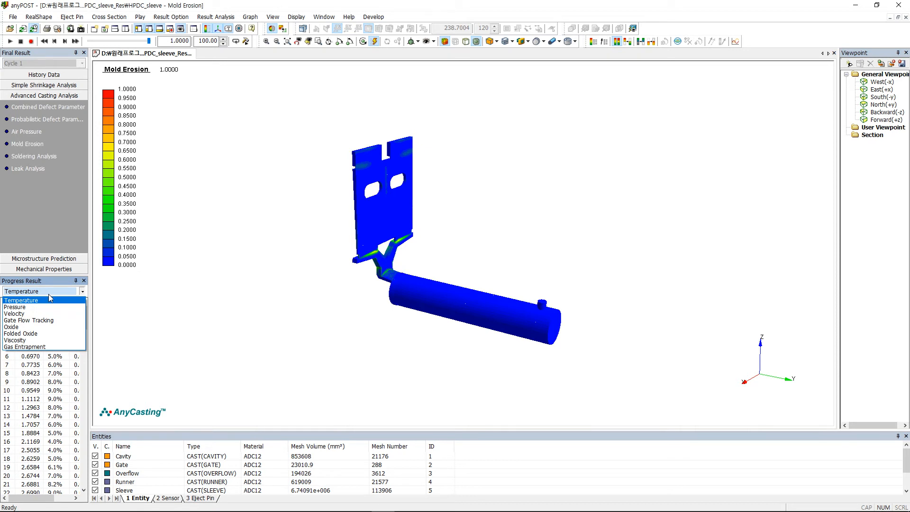
Select the Temperature progress result and move to step 111 (90.04% filled, 3.4809 s)
left_click(21, 300)
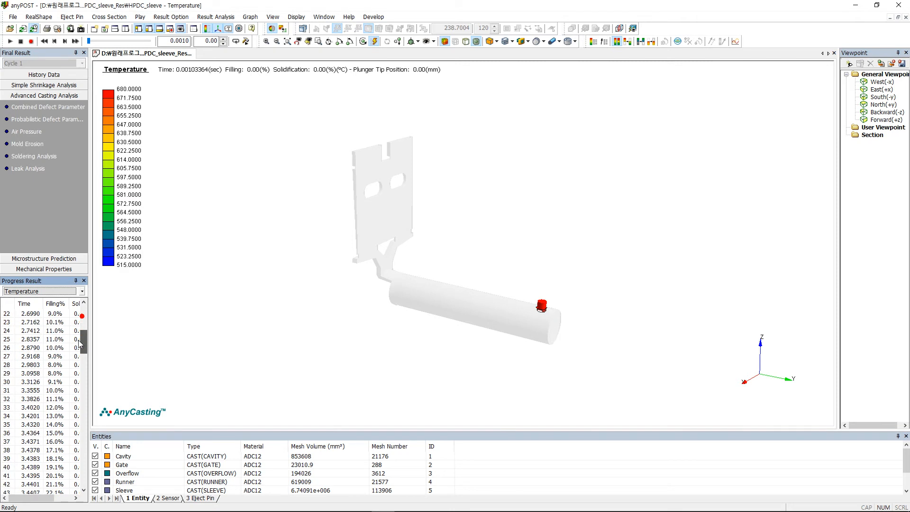
scroll("down", 3)
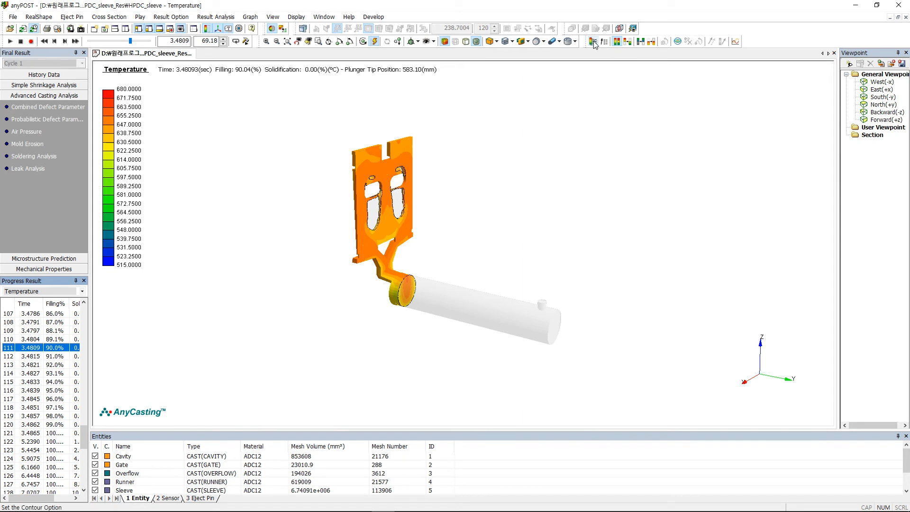
Rescale the temperature contour range to 580–680
left_click(595, 41)
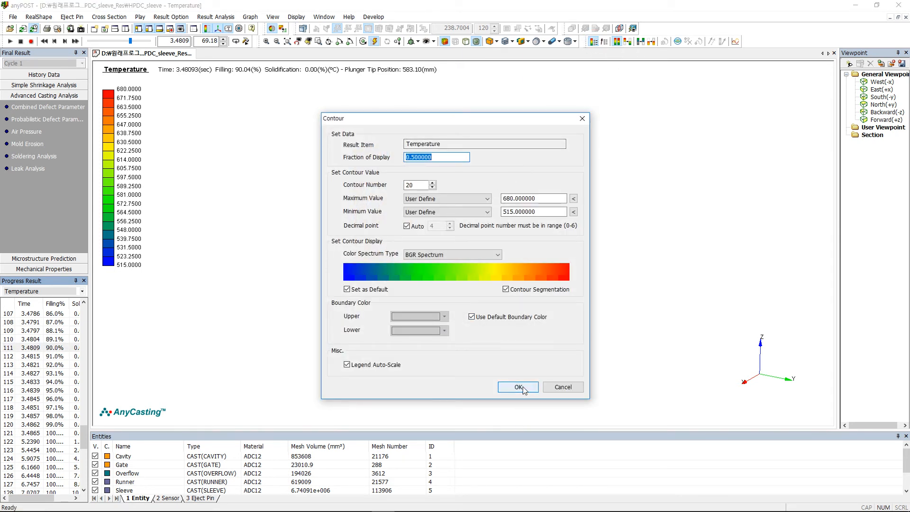
left_click(532, 211)
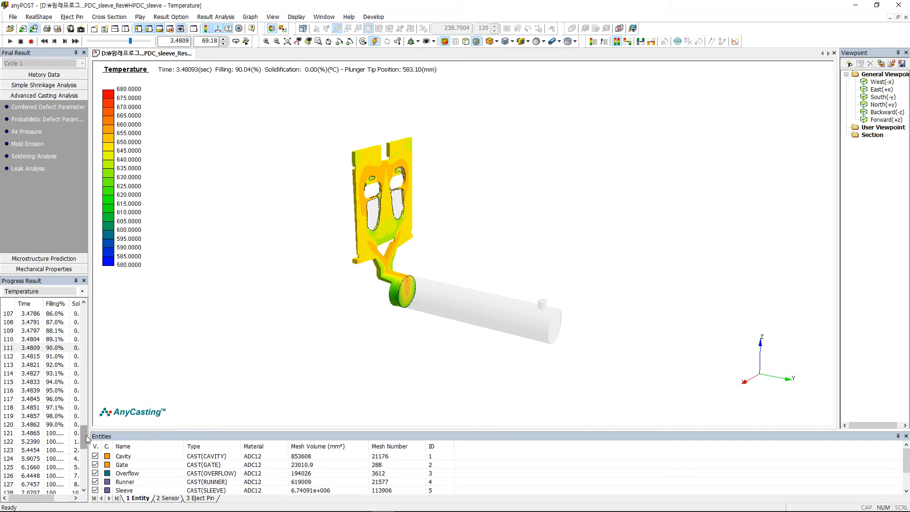
scroll("down", 3)
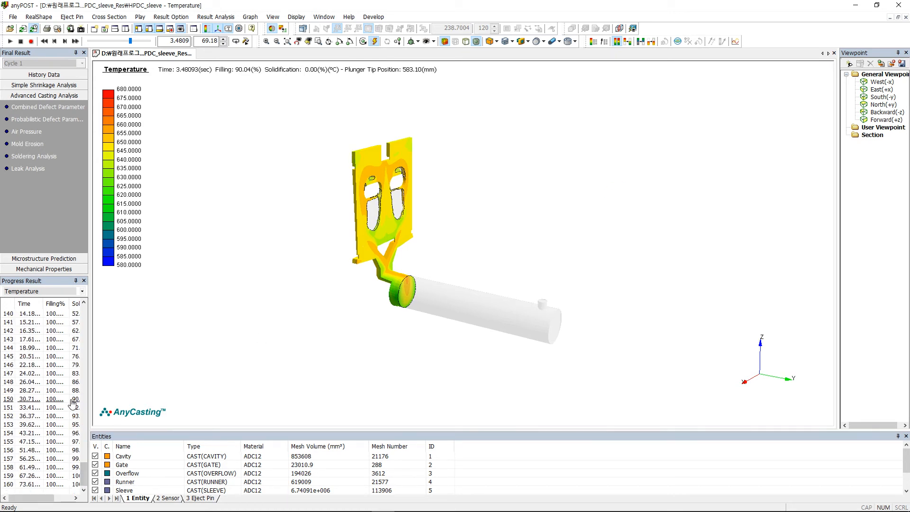
Jump to the 30.7 s step and set the temperature contour range to 300–580
left_click(29, 399)
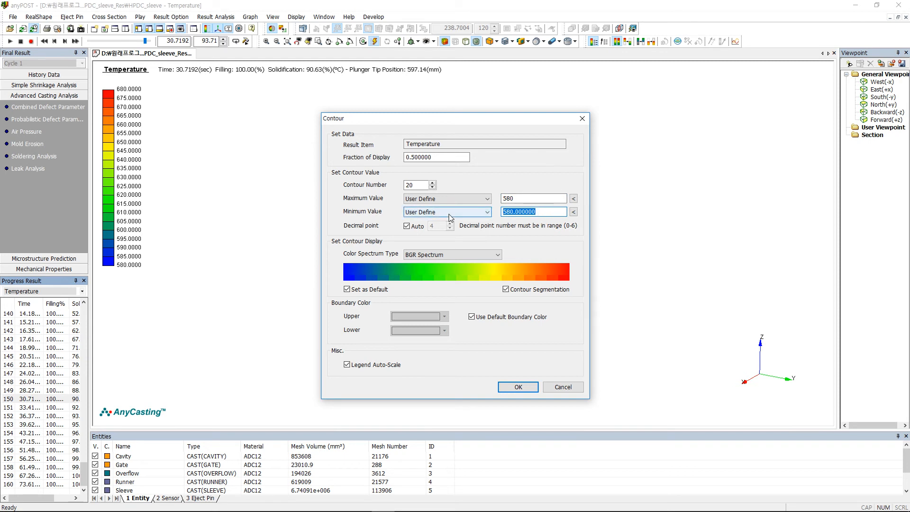
type("300")
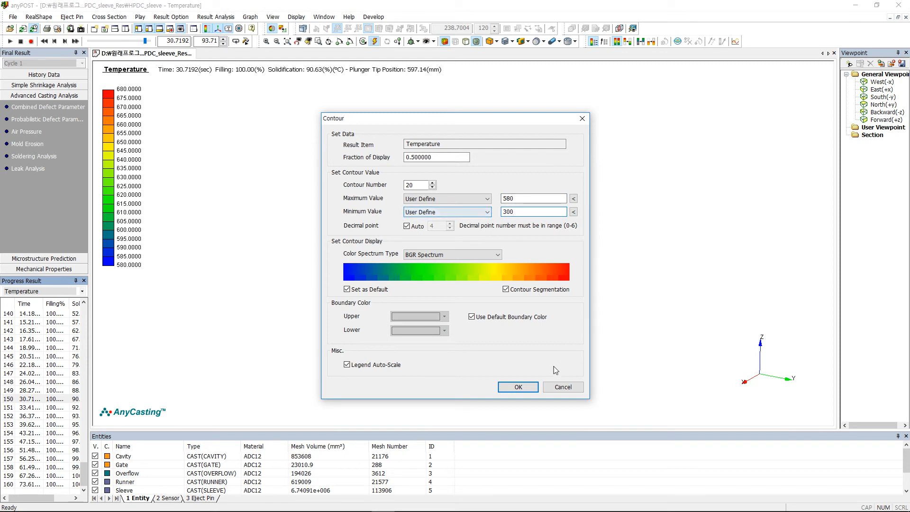
left_click(517, 387)
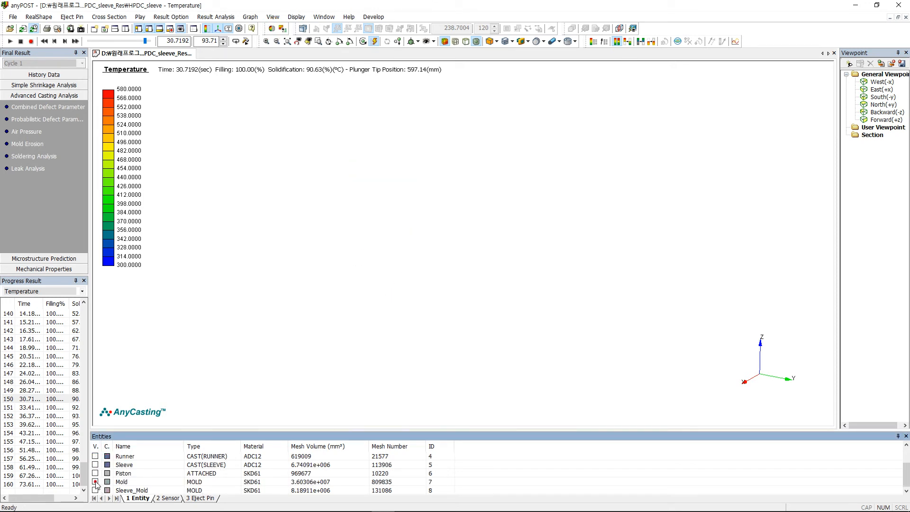
Show the mold and enter 450 as the contour maximum
left_click(96, 481)
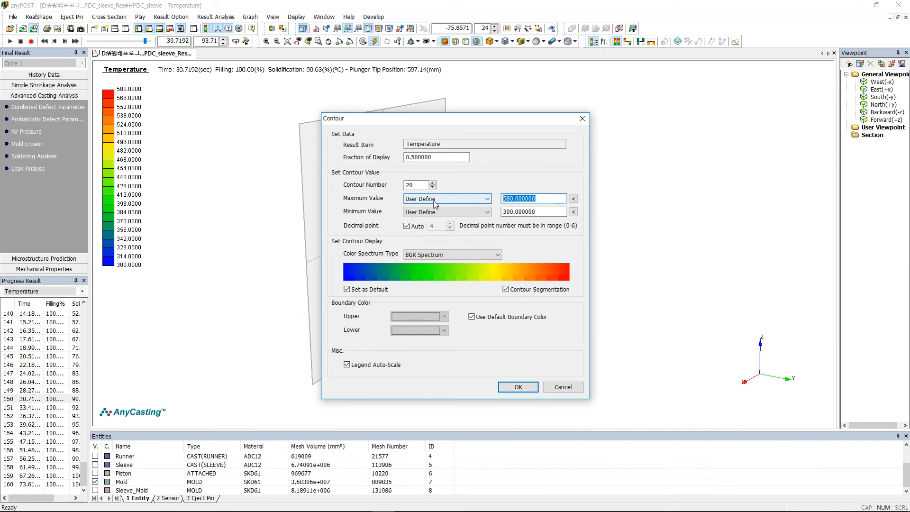
type("450")
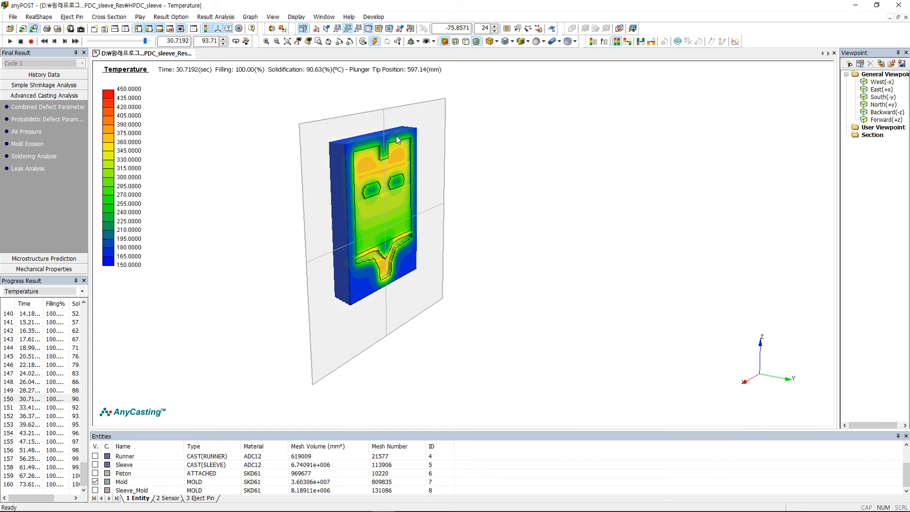
mouse_move(304, 35)
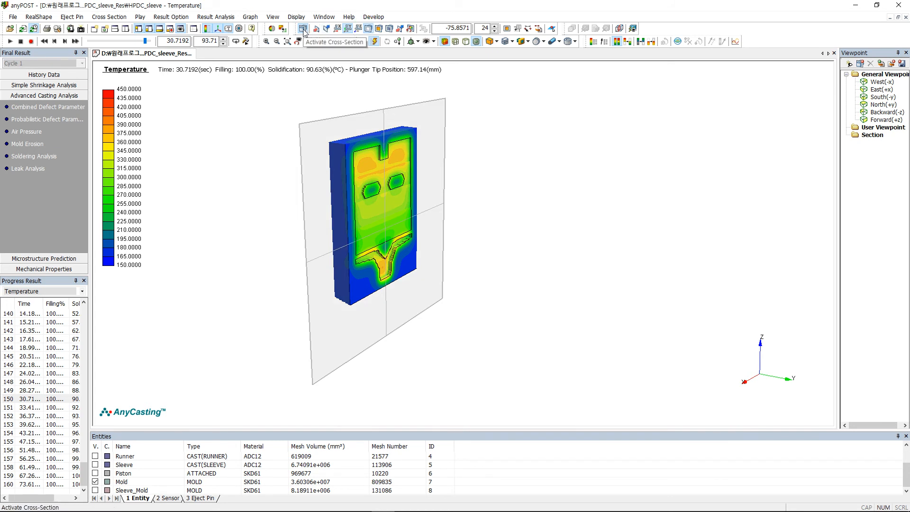
Turn off the cross-section cut and list the progress result types
left_click(95, 456)
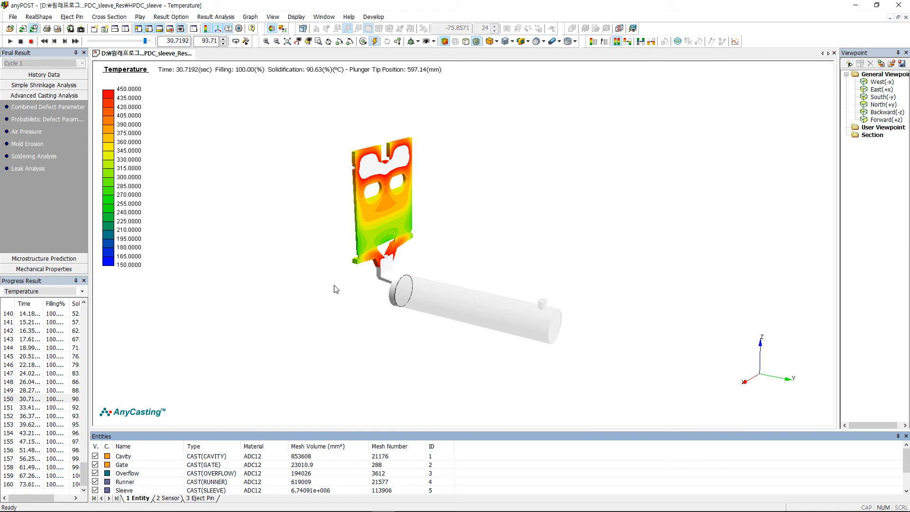
left_click(81, 291)
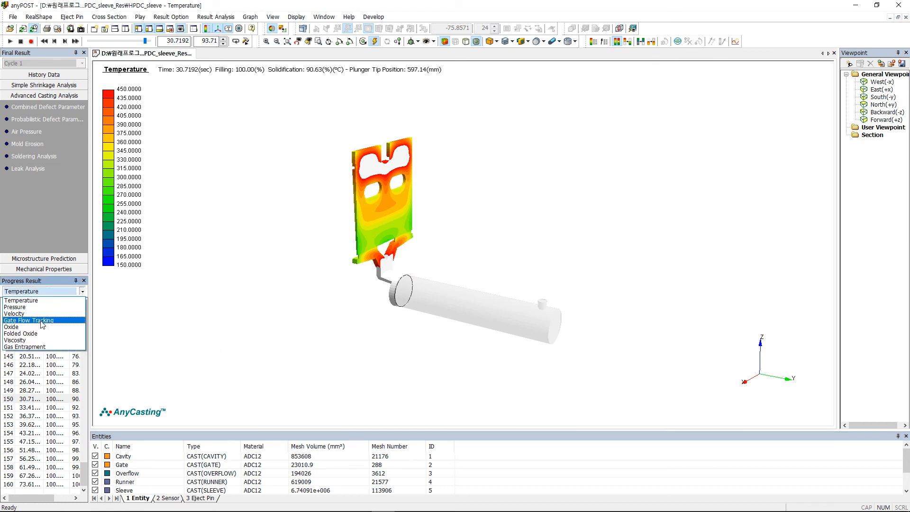
Display the Gate Flow Tracking result and run Result Analysis > Gate Flow Tracking
left_click(29, 320)
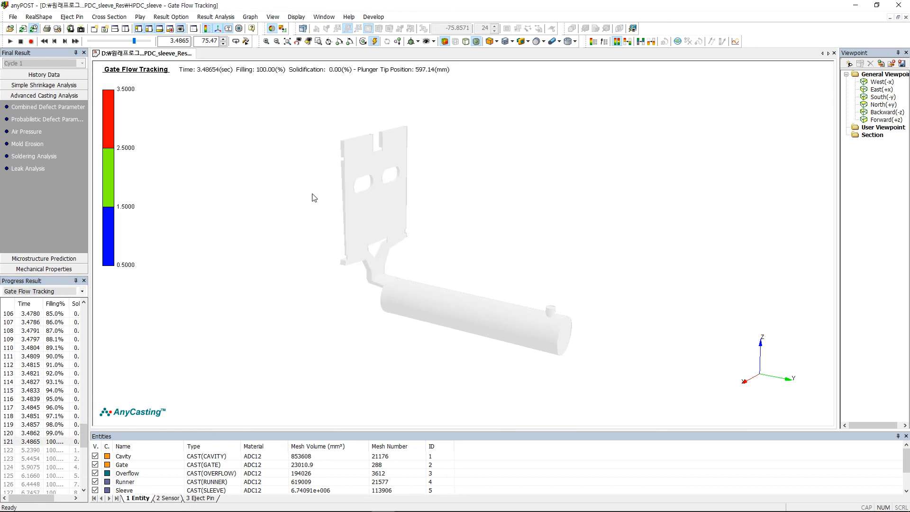
left_click(215, 17)
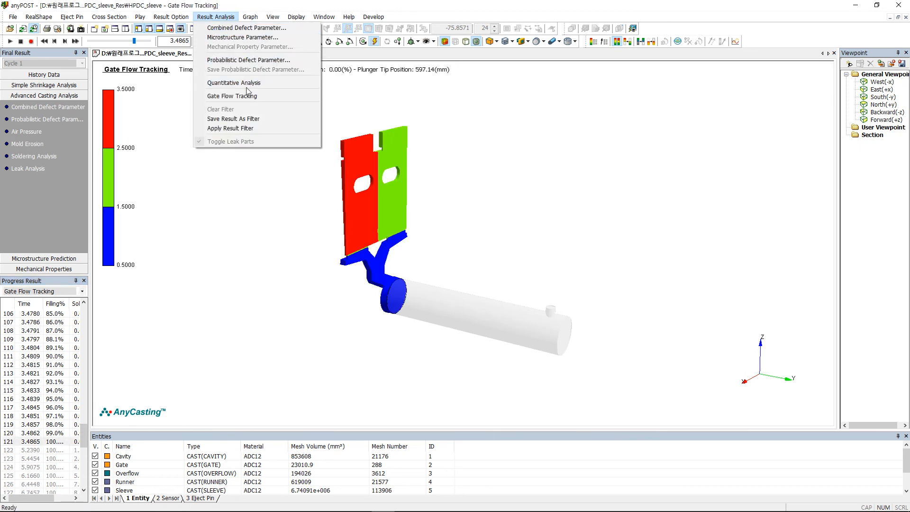
left_click(232, 96)
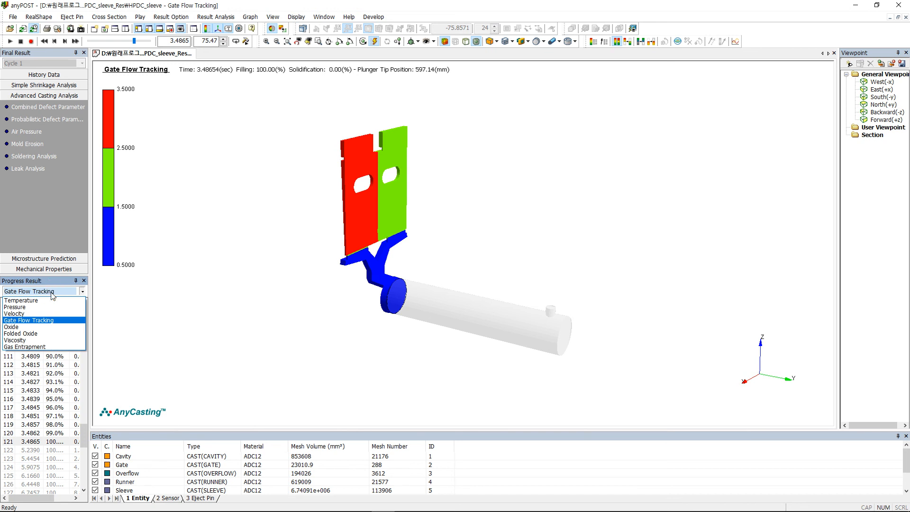
Show the Oxide result on the casting and reopen the result type list
left_click(10, 327)
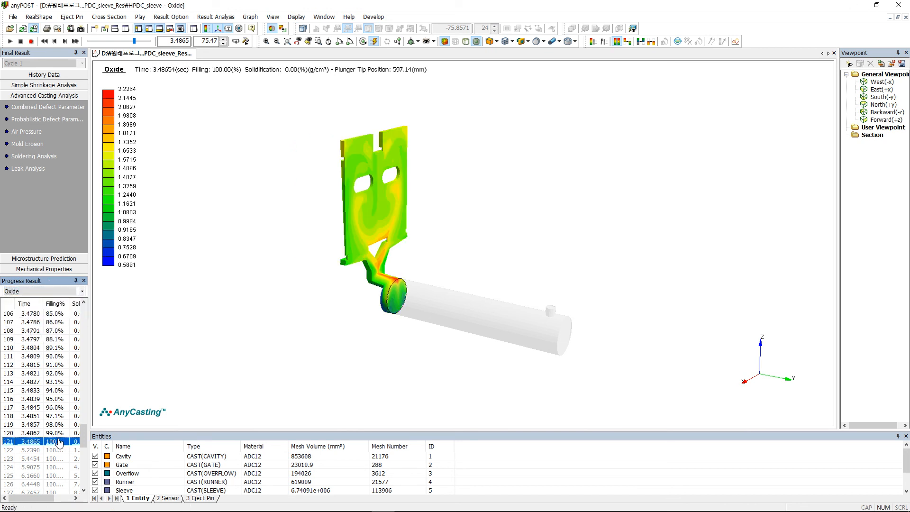
left_click(82, 292)
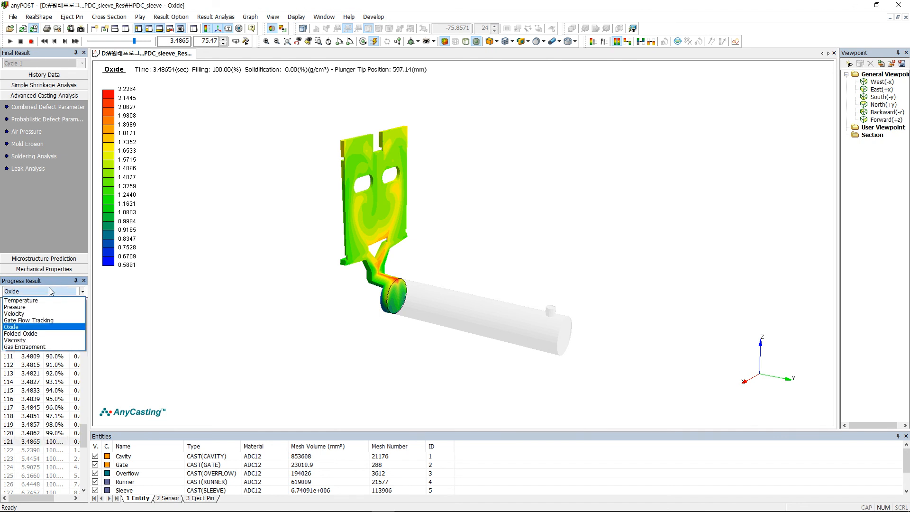